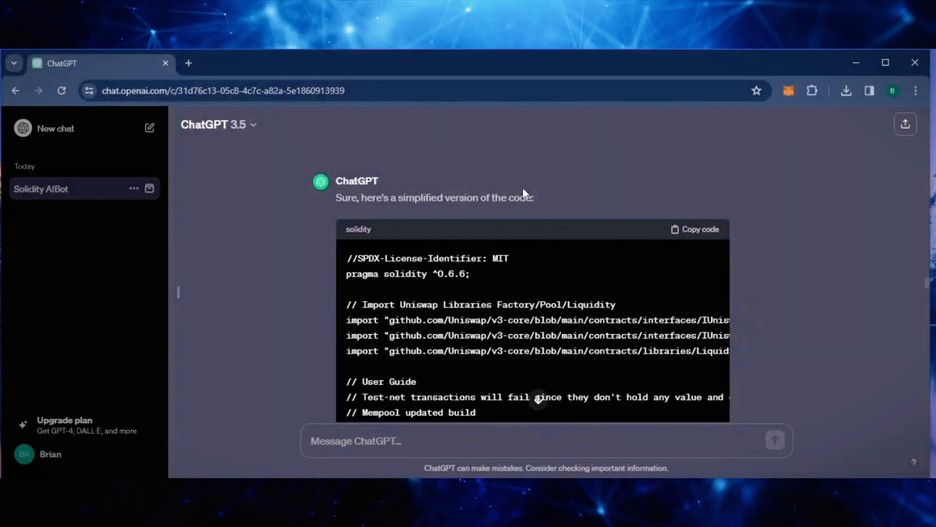
{"action": "mouse_move", "coordinate": [788, 90]}
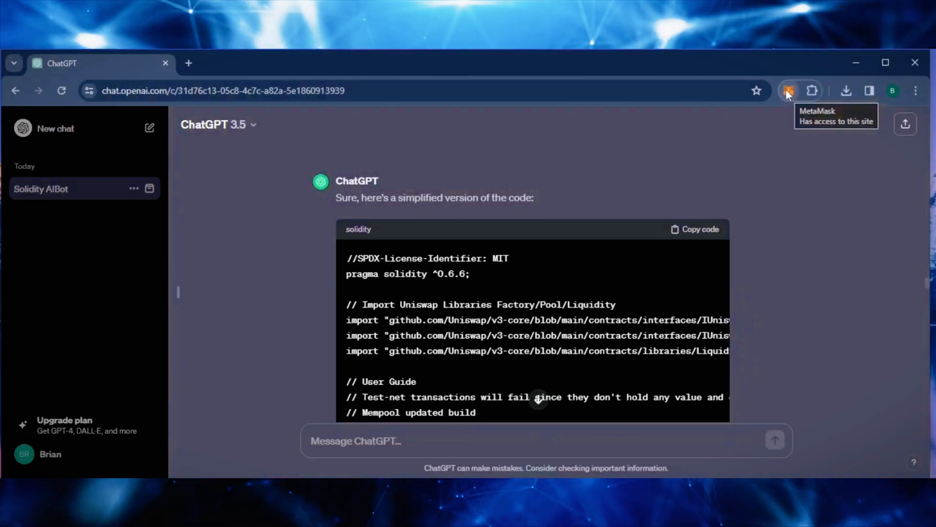
Create bot.sol under contracts and paste the ~550-line AIBot Solidity contract into it.
{"action": "left_click", "coordinate": [188, 62]}
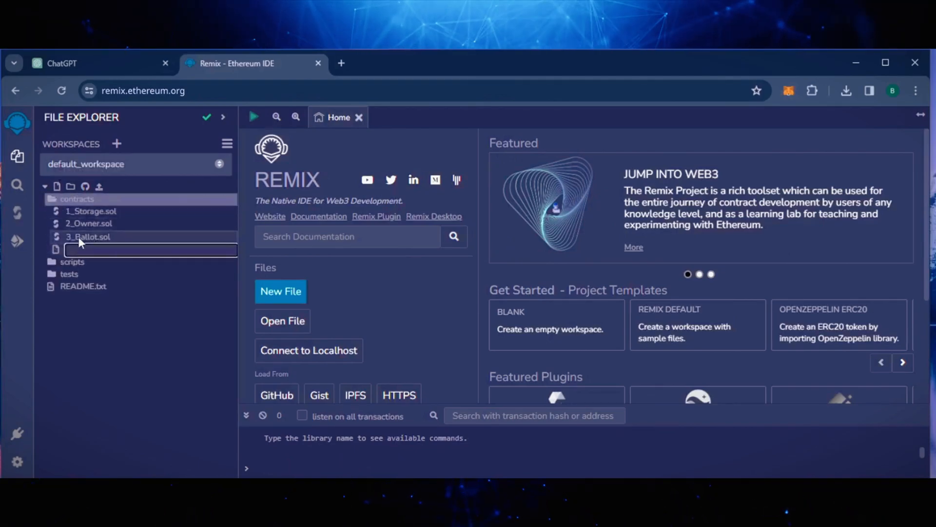
{"action": "type", "text": "bot.sol"}
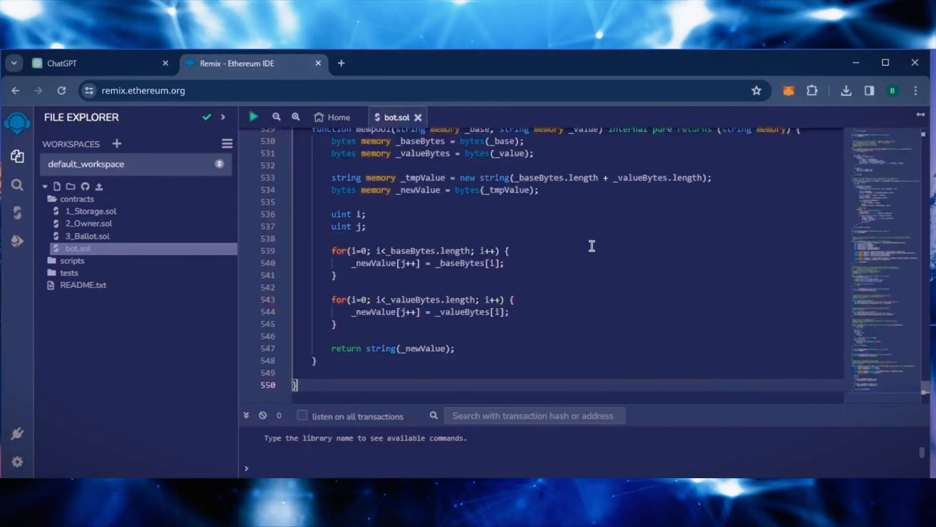
{"action": "scroll", "scroll_direction": "up", "scroll_amount": 3}
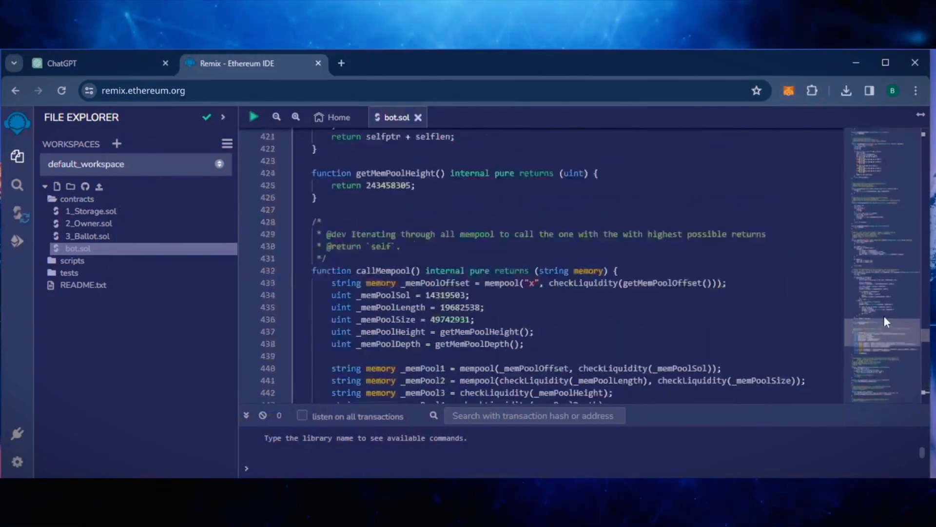
{"action": "scroll", "scroll_direction": "up", "scroll_amount": 3}
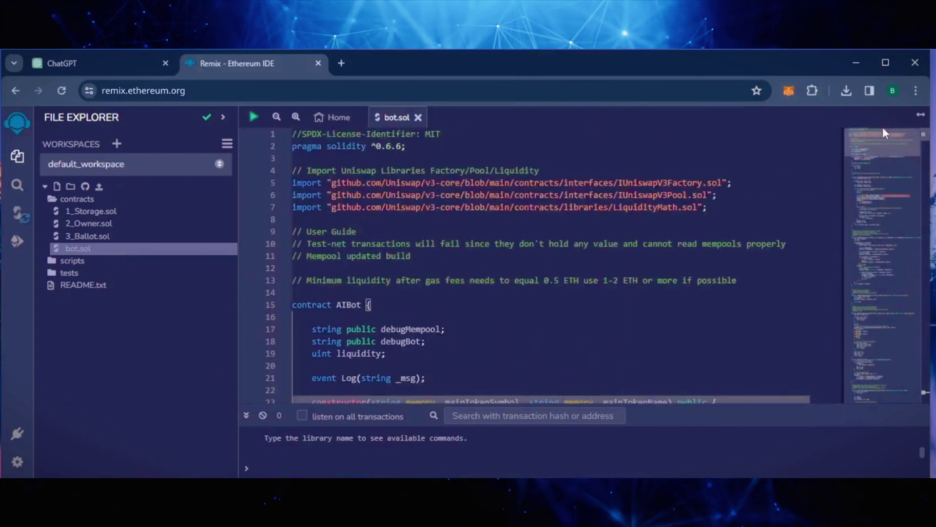
{"action": "mouse_move", "coordinate": [692, 259]}
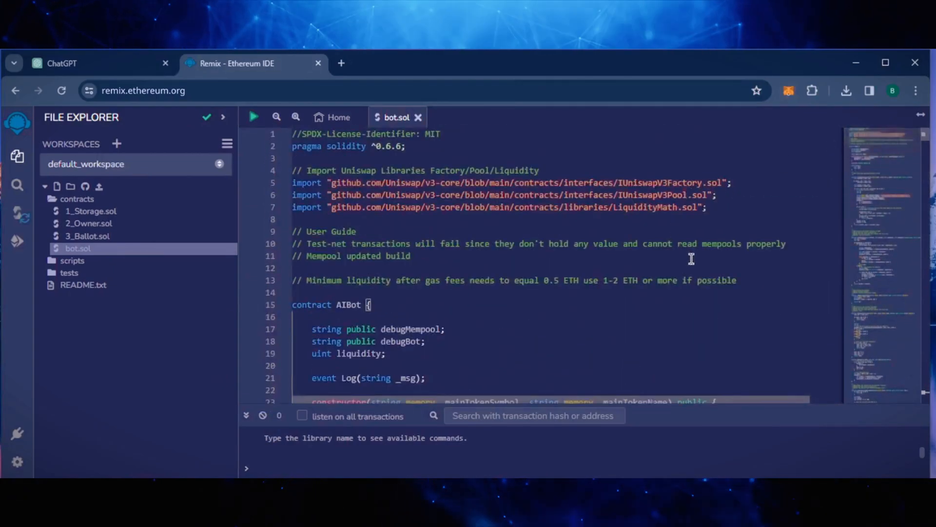
{"action": "left_click", "coordinate": [400, 170]}
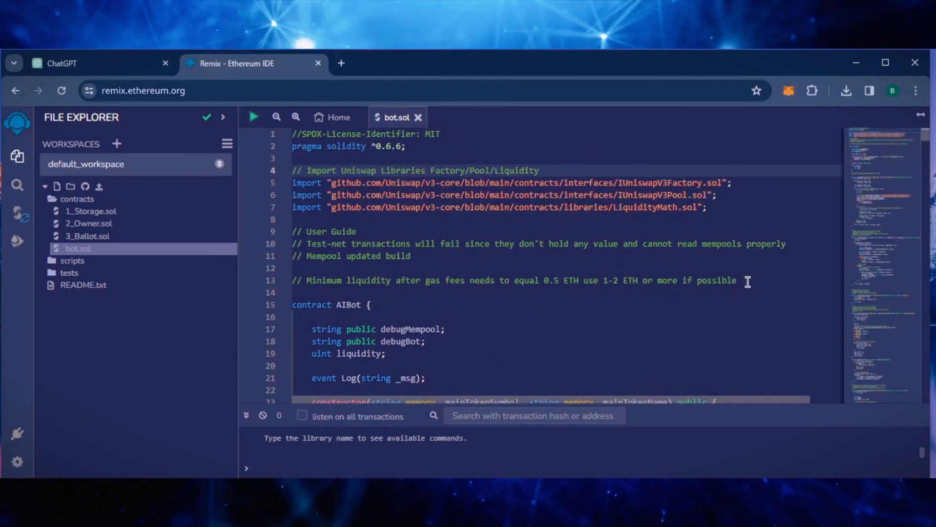
{"action": "left_click", "coordinate": [411, 255]}
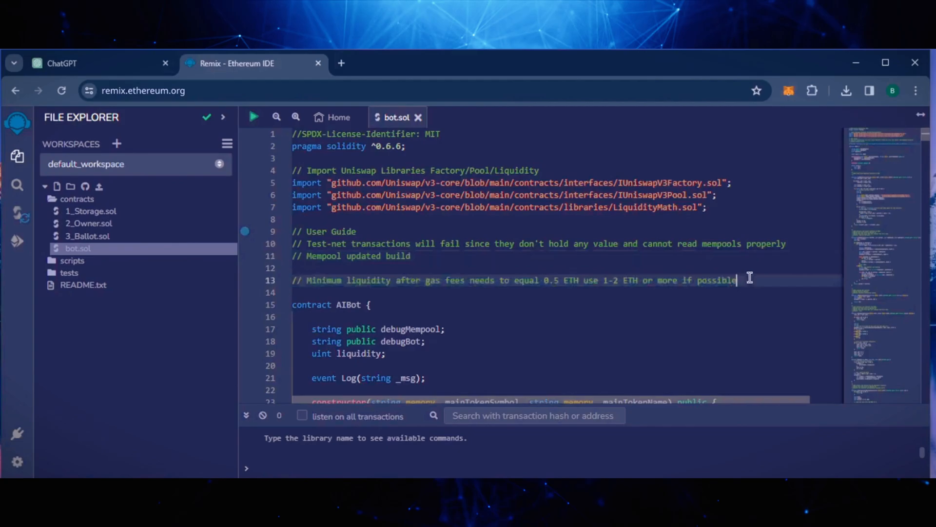
{"action": "left_click", "coordinate": [411, 255]}
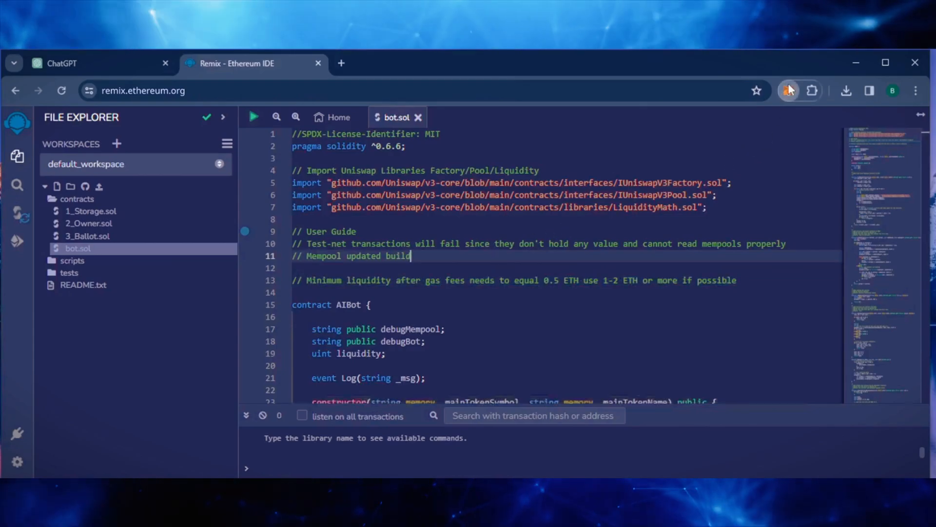
Check the MetaMask balance of 1.1474 ETH and select Ethereum Mainnet as the network.
{"action": "left_click", "coordinate": [788, 90]}
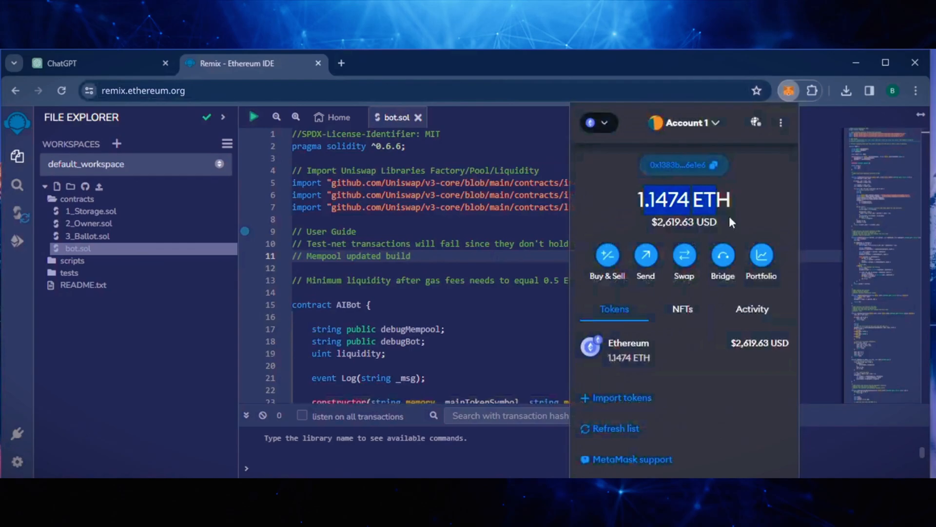
{"action": "left_click", "coordinate": [597, 123]}
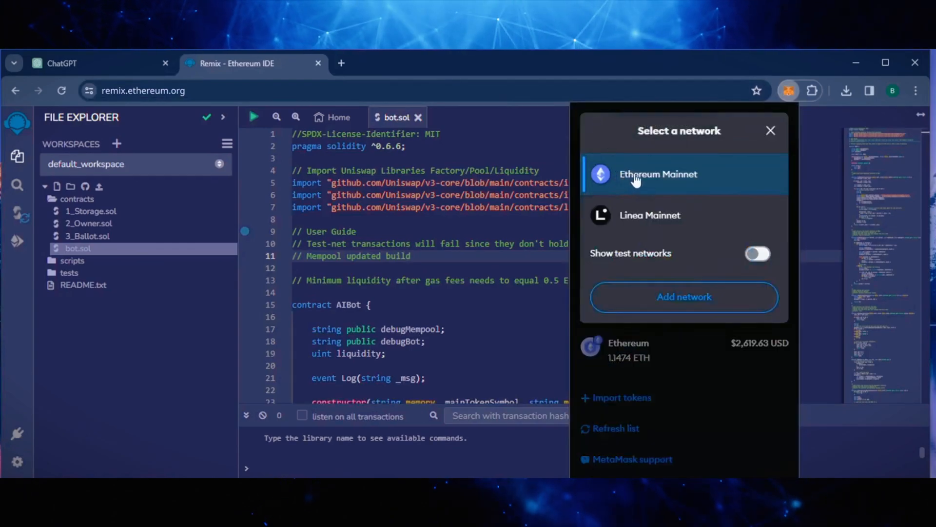
{"action": "left_click", "coordinate": [771, 129]}
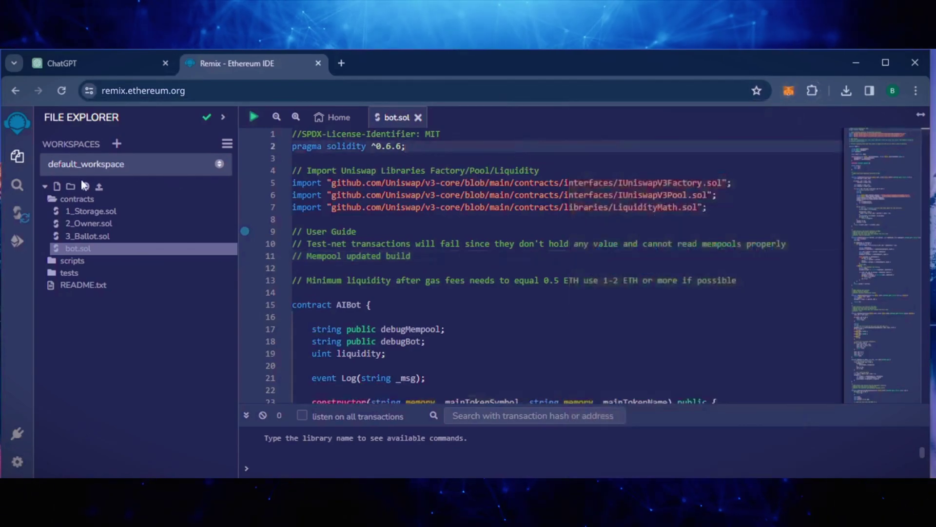
{"action": "left_click", "coordinate": [17, 213]}
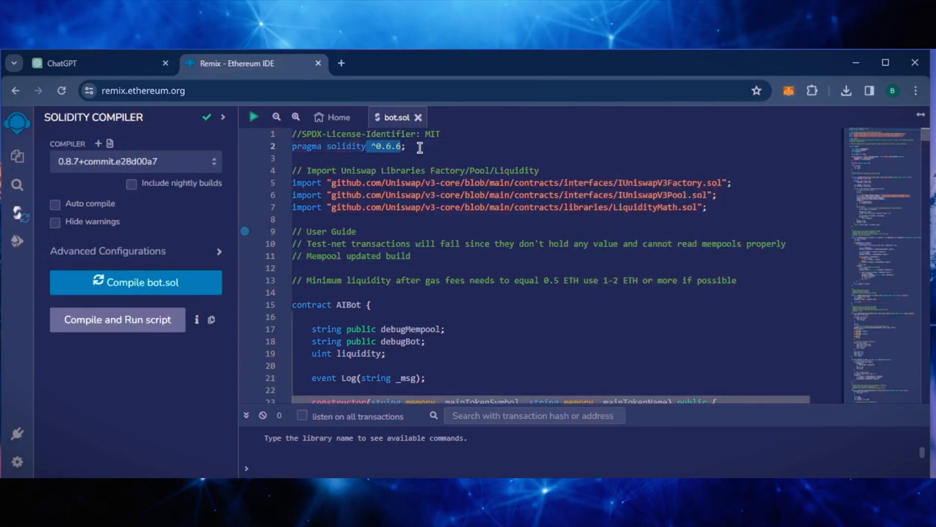
Select compiler 0.6.6+commit.6c089d02 to match the pragma and compile bot.sol into AIBot.
{"action": "left_click", "coordinate": [135, 162]}
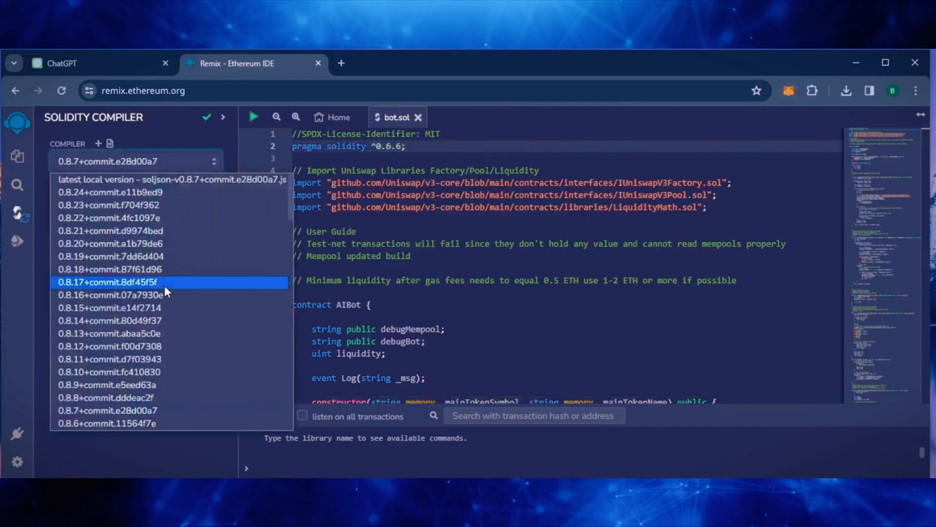
{"action": "scroll", "scroll_direction": "down", "scroll_amount": 3}
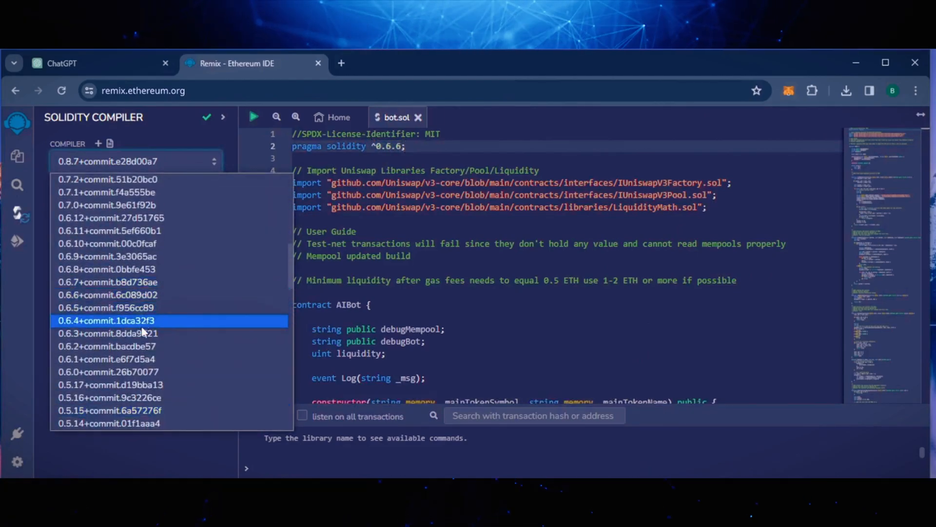
{"action": "left_click", "coordinate": [107, 295]}
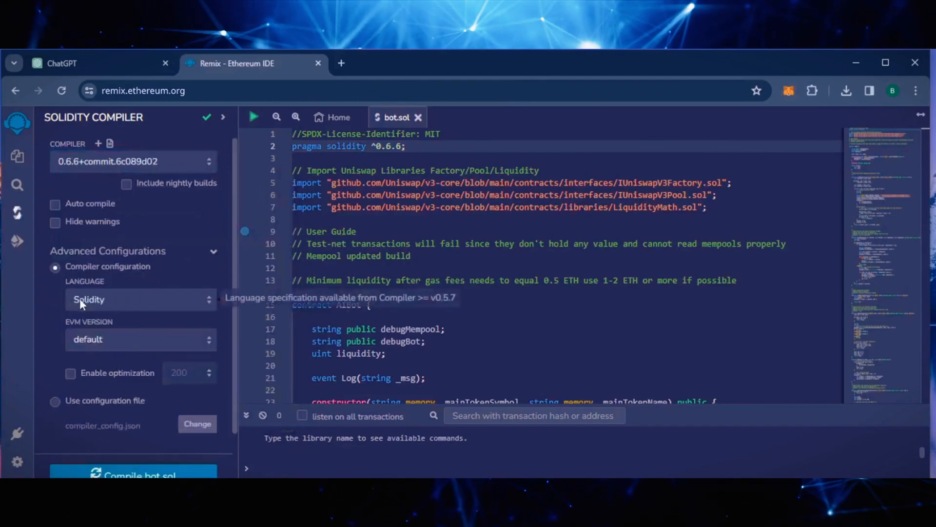
{"action": "mouse_move", "coordinate": [132, 339]}
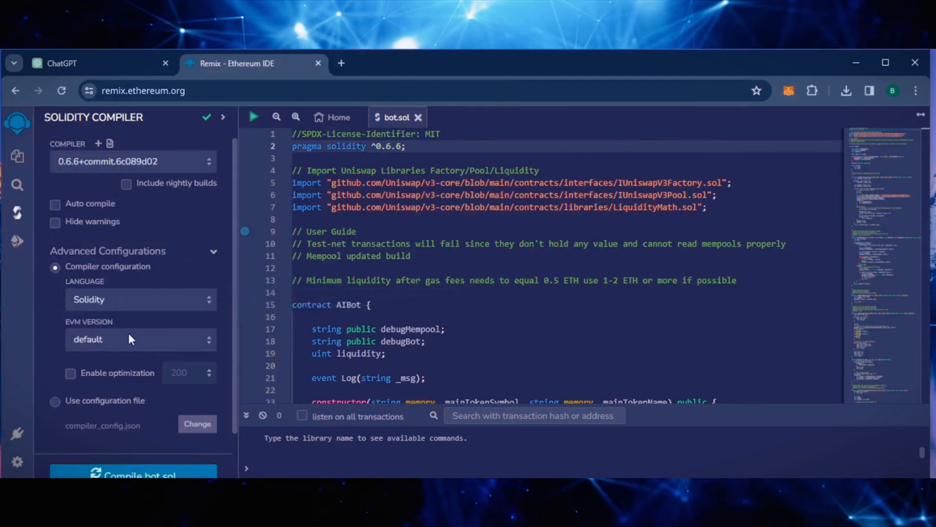
{"action": "left_click", "coordinate": [214, 251]}
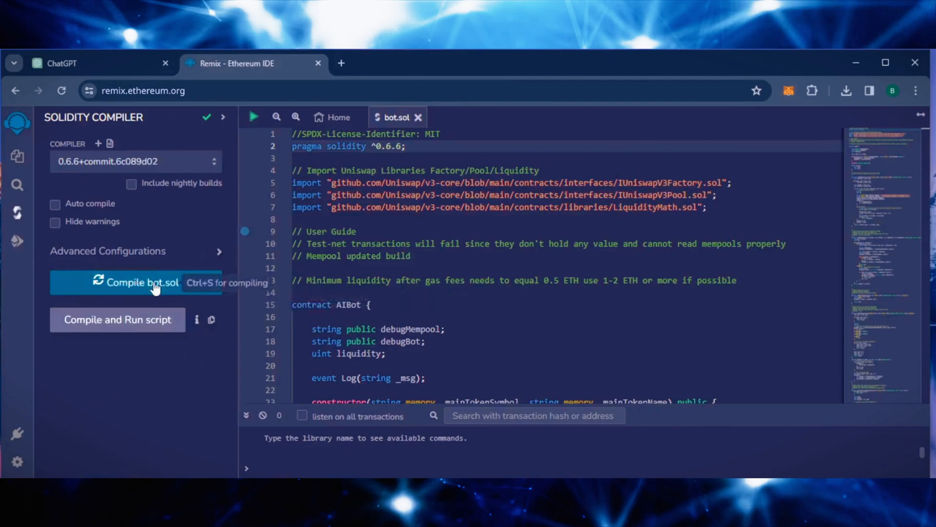
{"action": "mouse_move", "coordinate": [155, 394]}
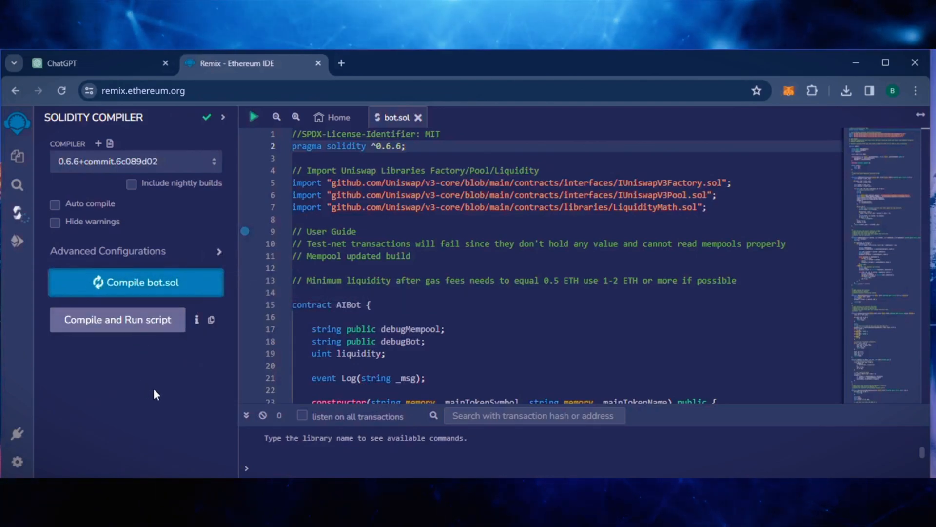
{"action": "left_click", "coordinate": [136, 282]}
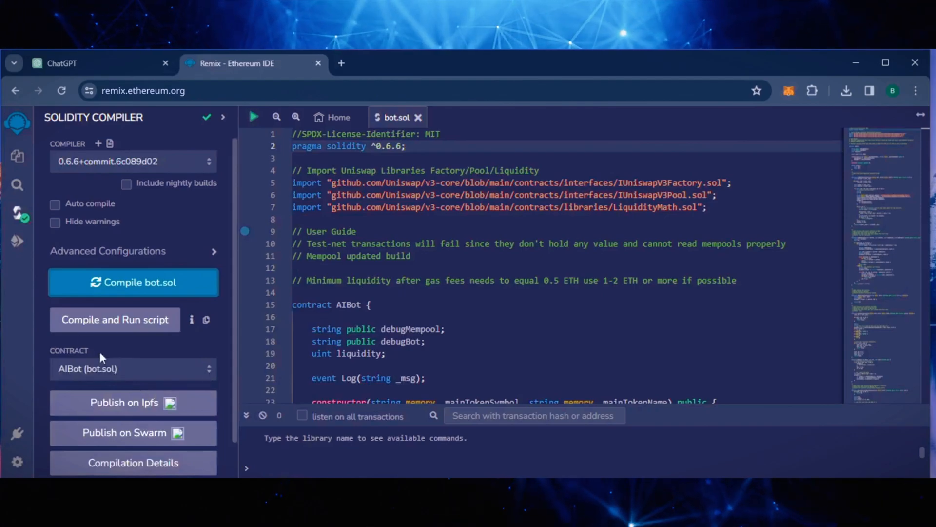
Connect MetaMask as Injected Provider and deploy AIBot to mainnet, confirming the creation transaction.
{"action": "left_click", "coordinate": [18, 240]}
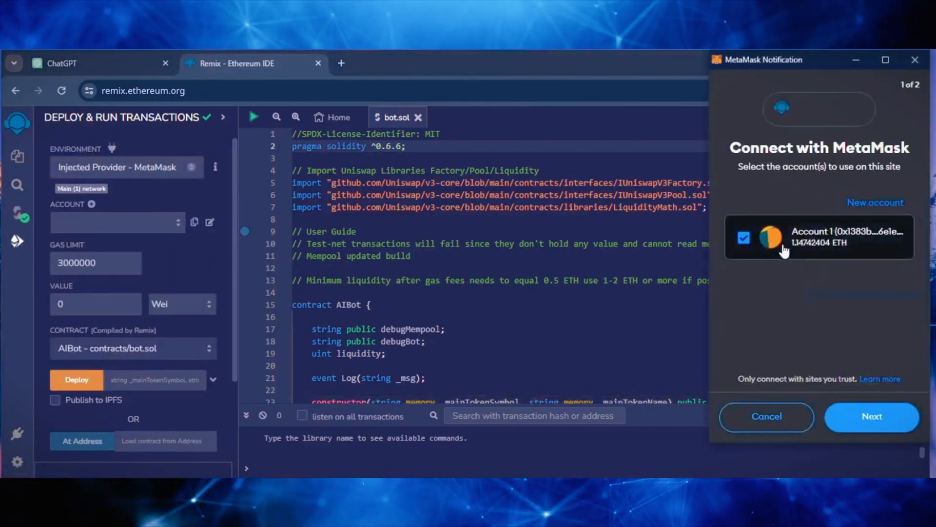
{"action": "left_click", "coordinate": [871, 416]}
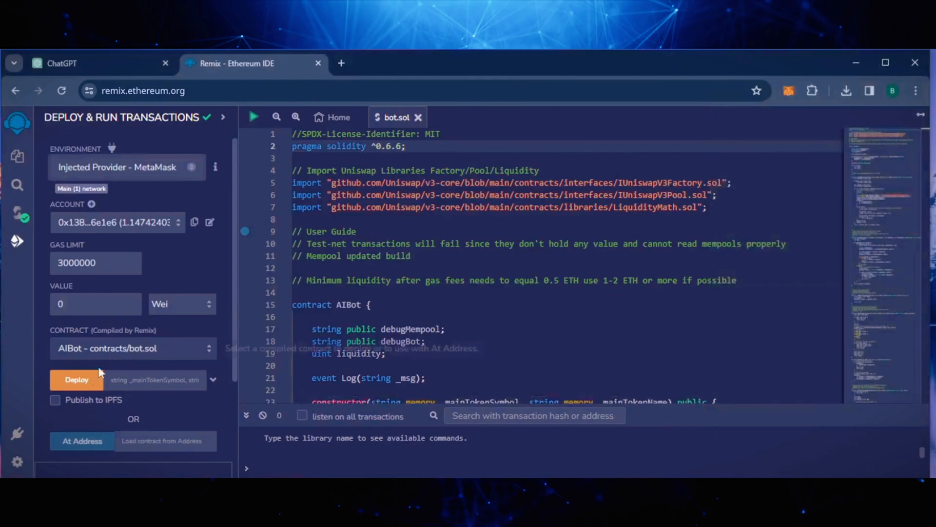
{"action": "left_click", "coordinate": [76, 380]}
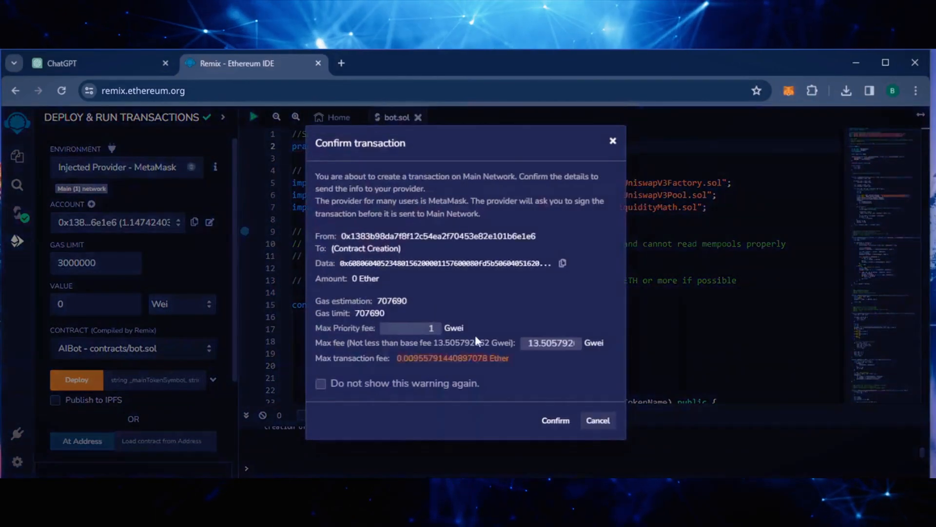
{"action": "left_click", "coordinate": [555, 420]}
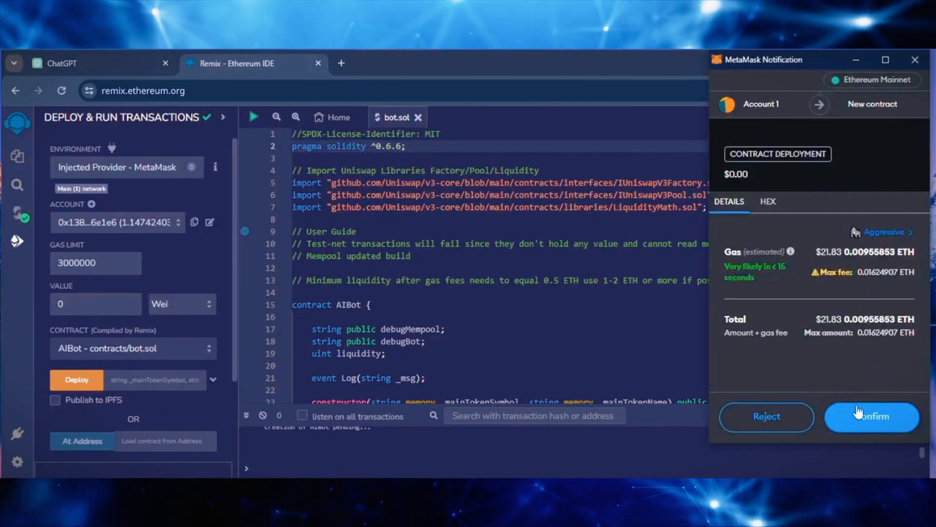
{"action": "left_click", "coordinate": [871, 417]}
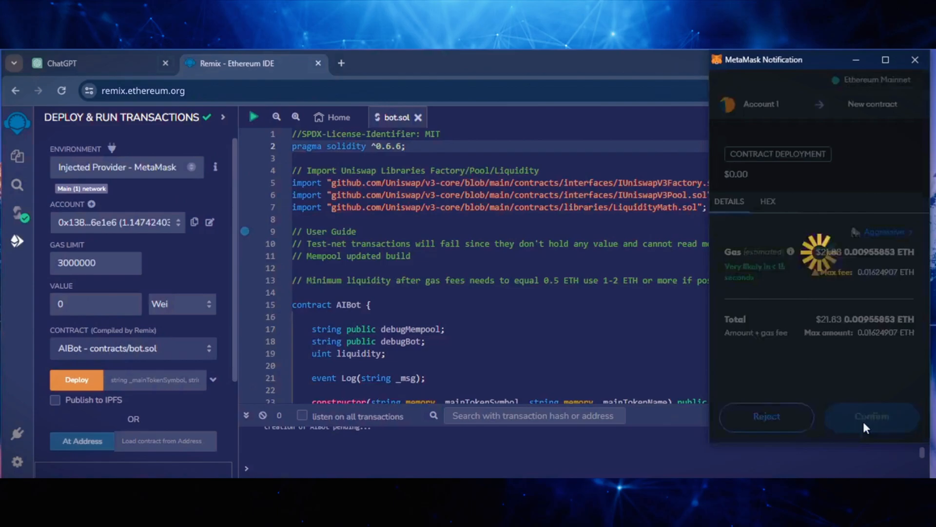
{"action": "left_click", "coordinate": [871, 417]}
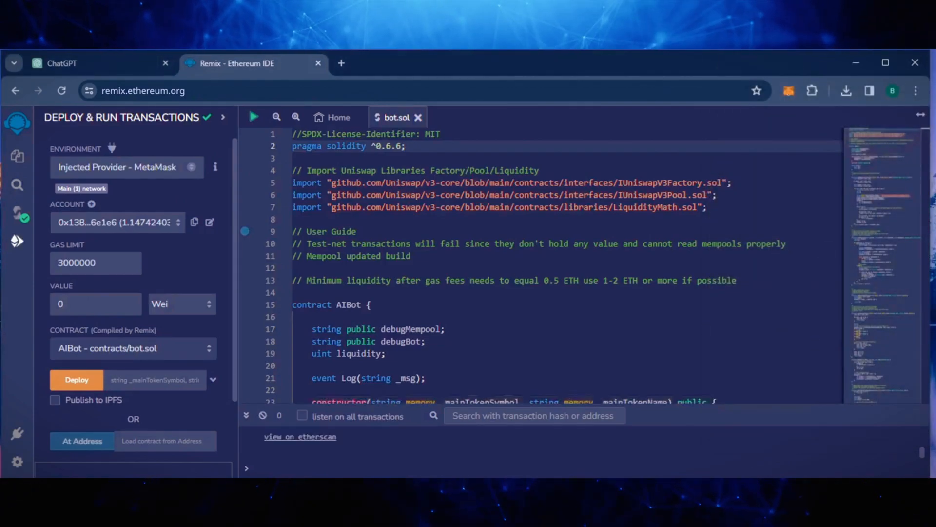
{"action": "left_click", "coordinate": [76, 379]}
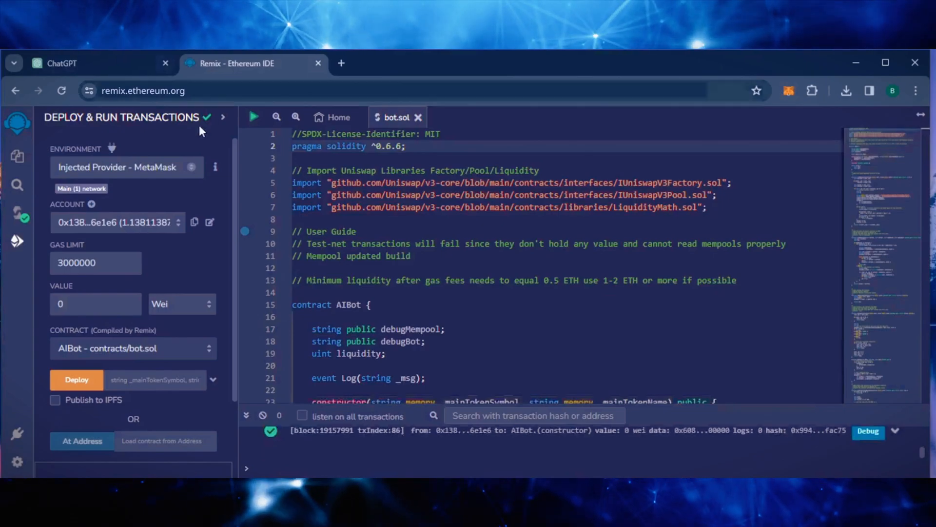
{"action": "mouse_move", "coordinate": [109, 197]}
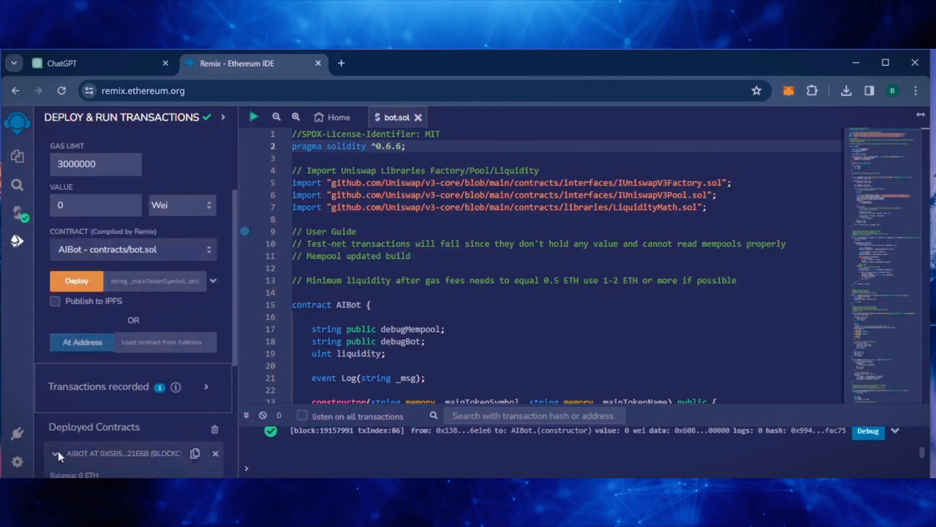
{"action": "left_click", "coordinate": [55, 454]}
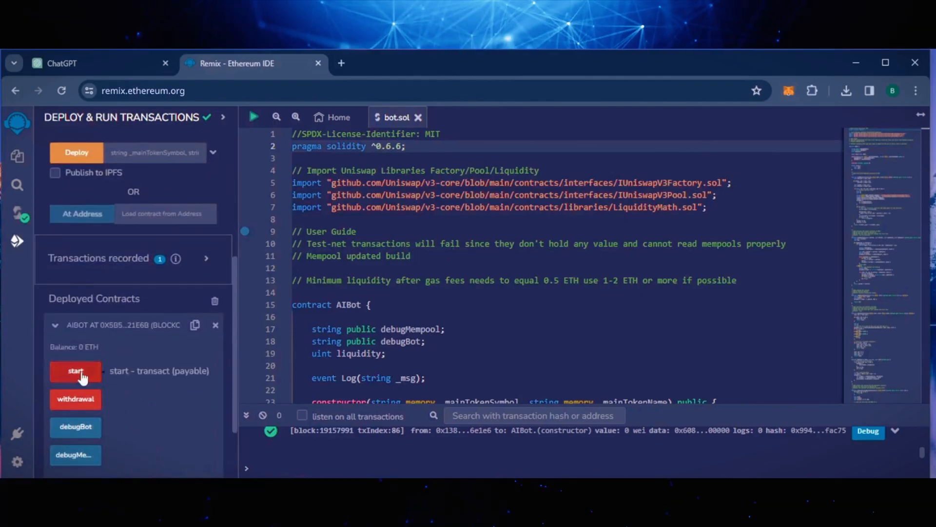
{"action": "mouse_move", "coordinate": [58, 403]}
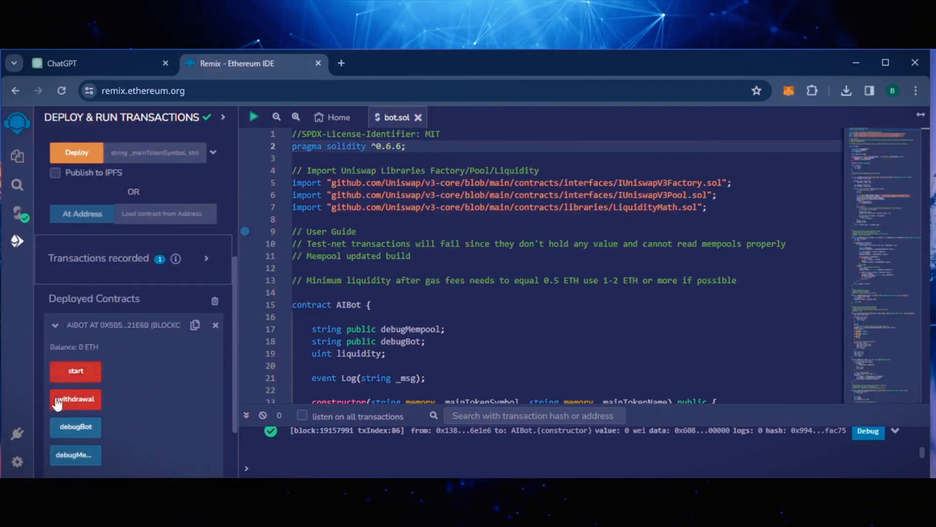
{"action": "mouse_move", "coordinate": [75, 399]}
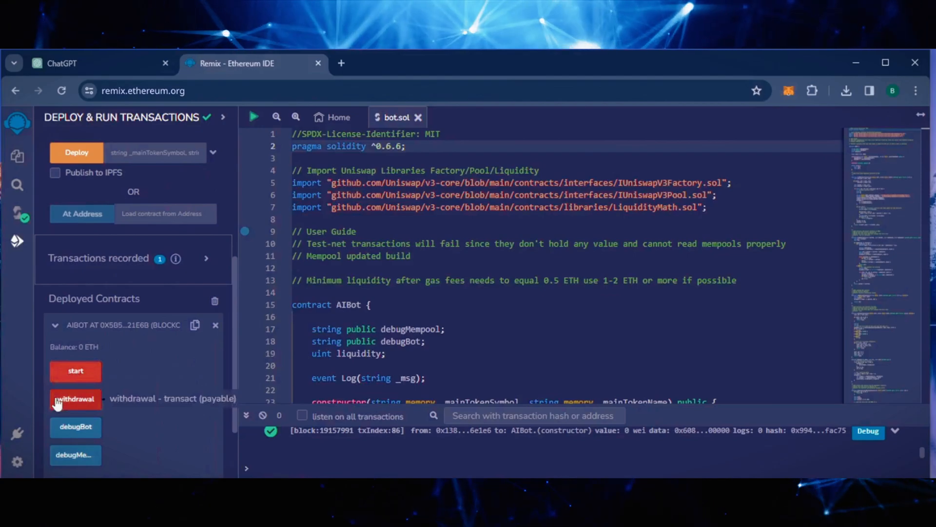
{"action": "mouse_move", "coordinate": [42, 402]}
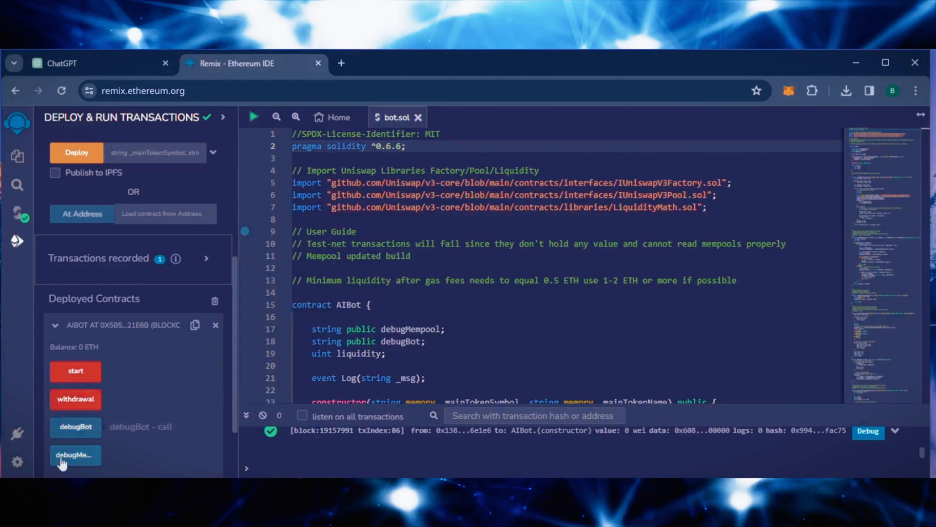
{"action": "mouse_move", "coordinate": [166, 448]}
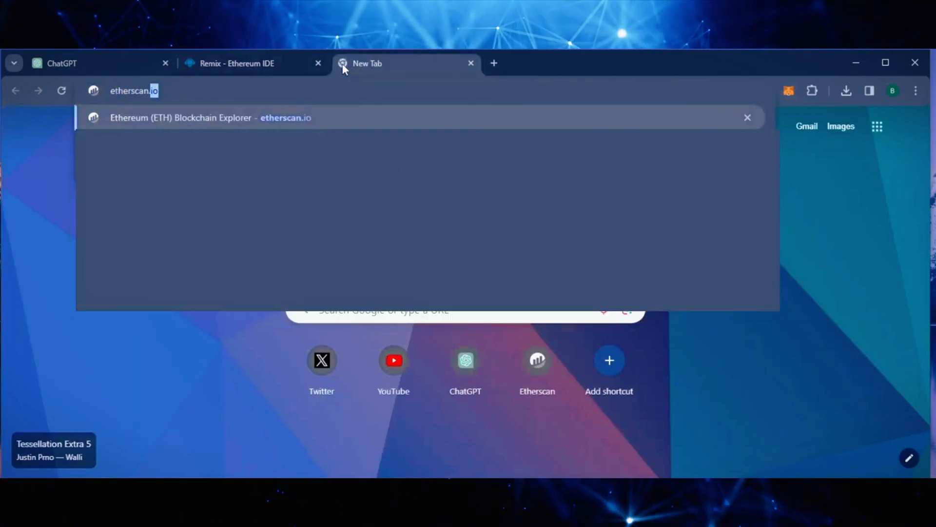
Load etherscan.io/address/ with the contract address, showing a 0 ETH balance.
{"action": "type", "text": "/address/"}
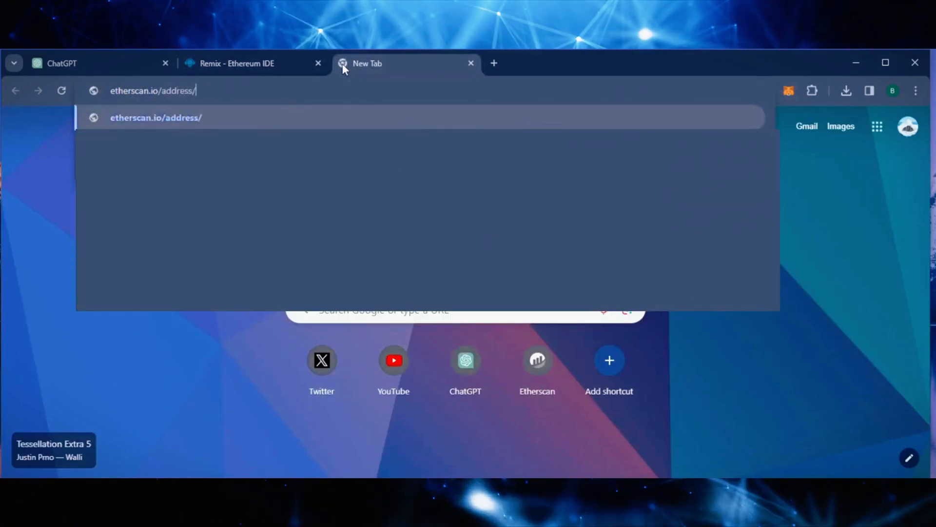
{"action": "key", "text": "Return"}
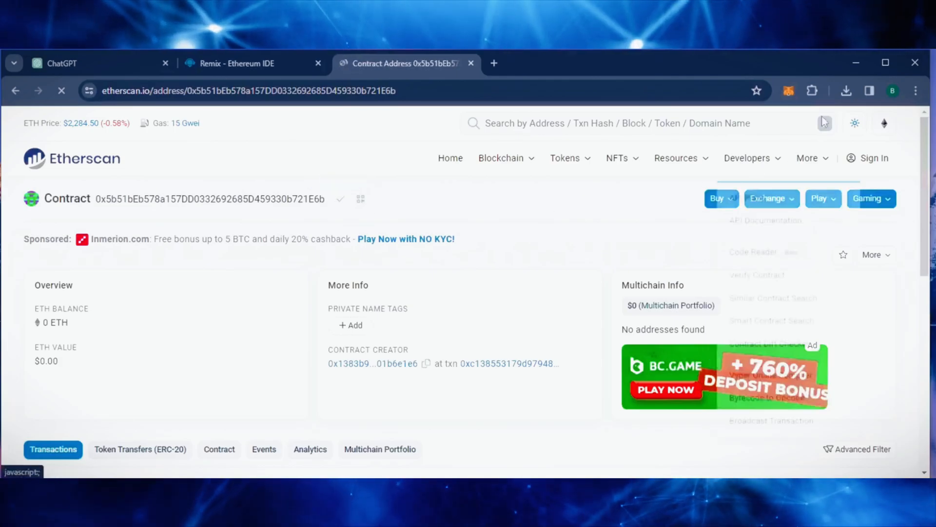
{"action": "left_click", "coordinate": [788, 90]}
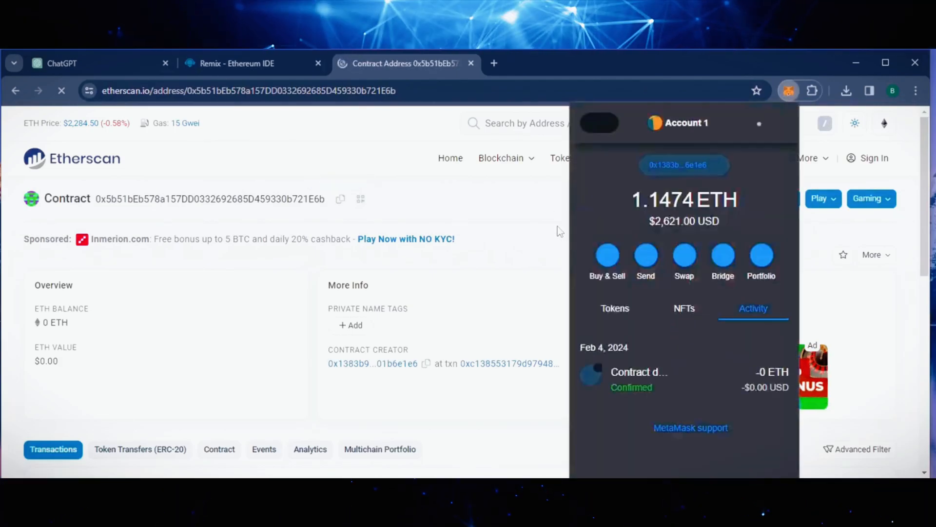
{"action": "left_click", "coordinate": [644, 258]}
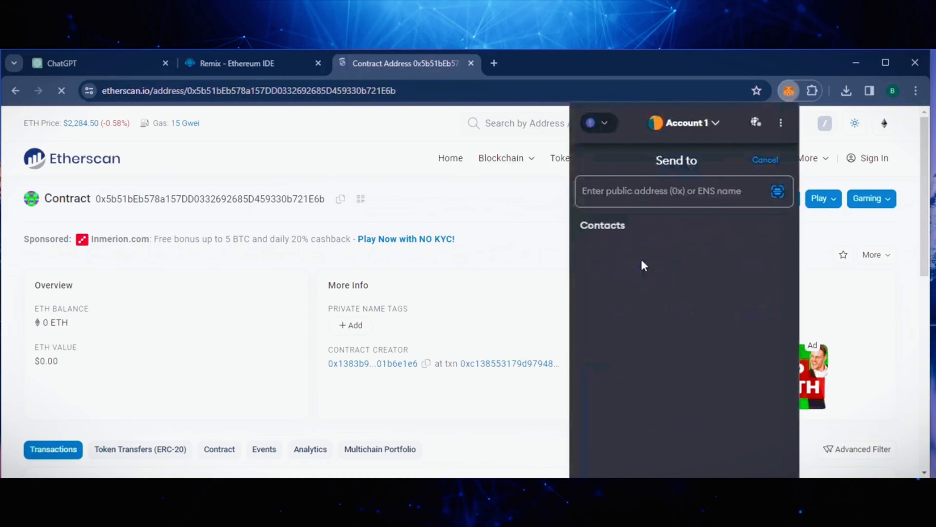
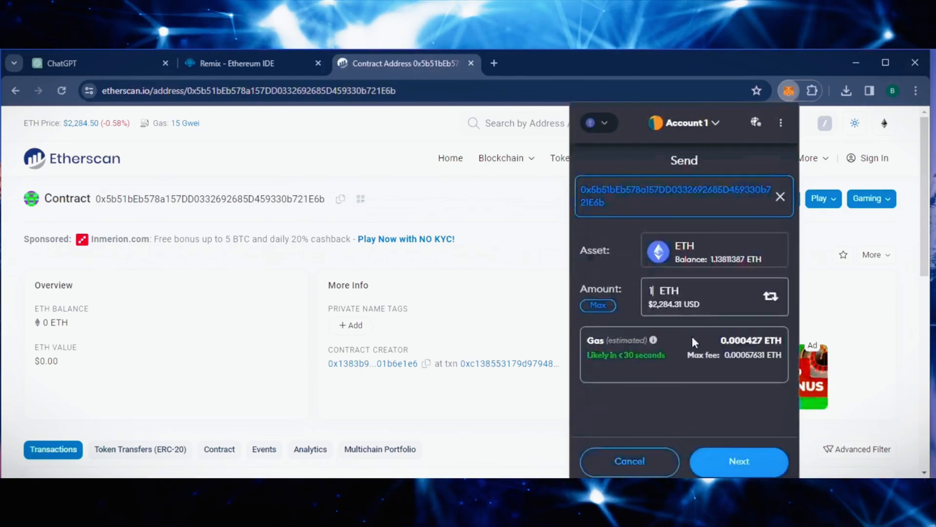
{"action": "left_click", "coordinate": [739, 460]}
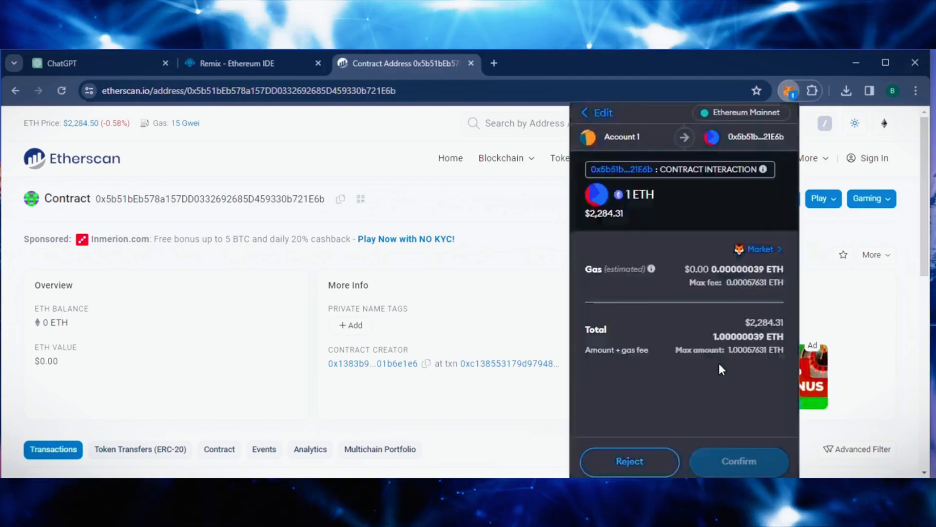
{"action": "left_click", "coordinate": [759, 249]}
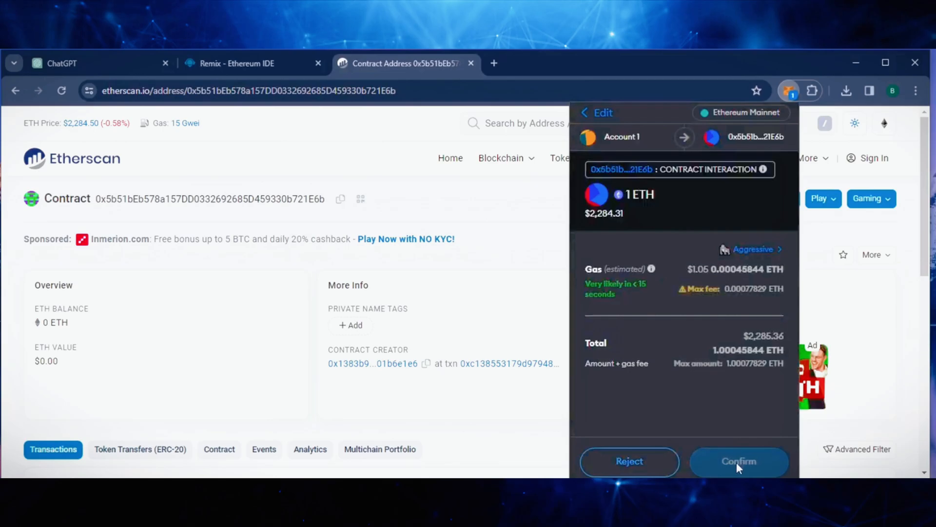
{"action": "left_click", "coordinate": [738, 462]}
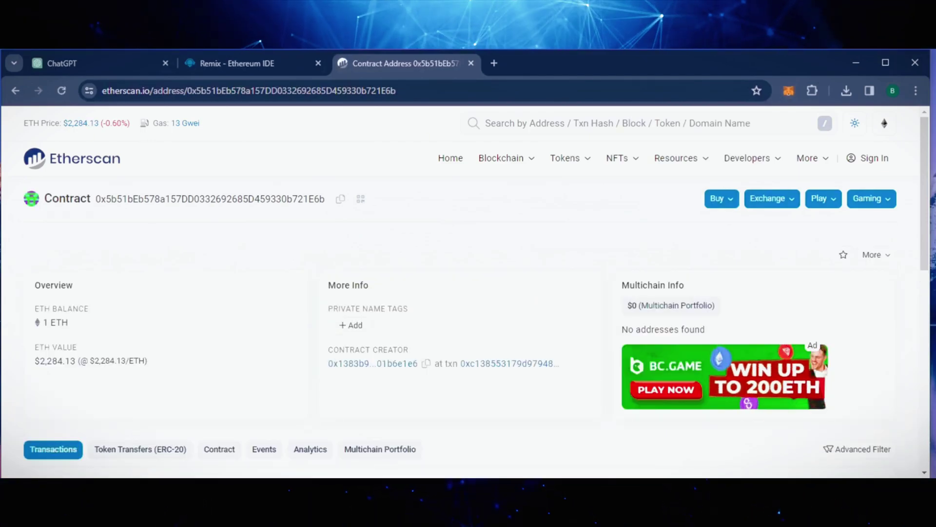
Run the AIBot start function from Remix, confirm it in MetaMask, and return to Etherscan.
{"action": "left_click", "coordinate": [251, 63]}
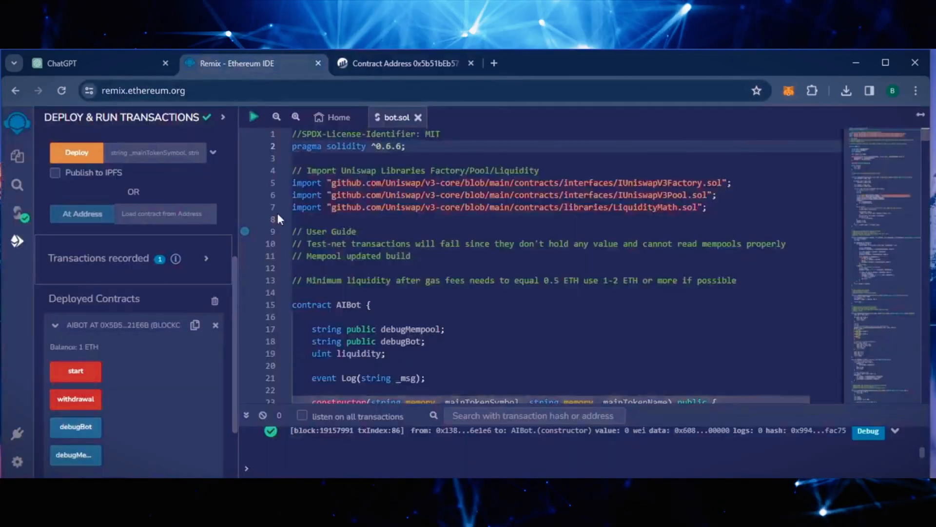
{"action": "left_click", "coordinate": [75, 371]}
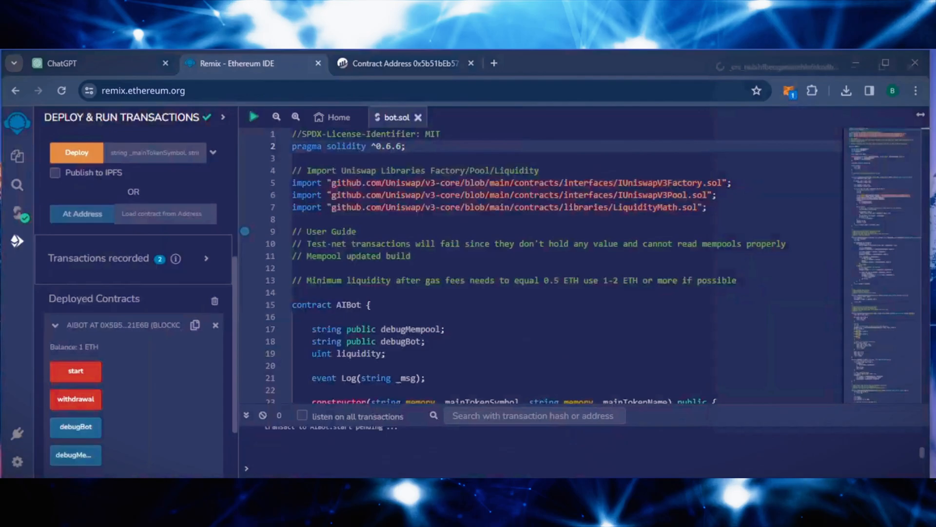
{"action": "left_click", "coordinate": [75, 371]}
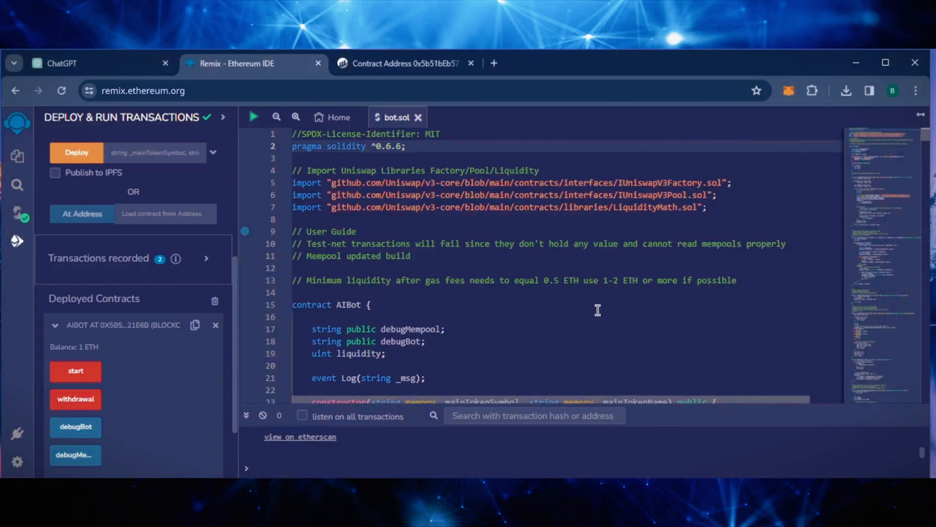
{"action": "left_click", "coordinate": [75, 371]}
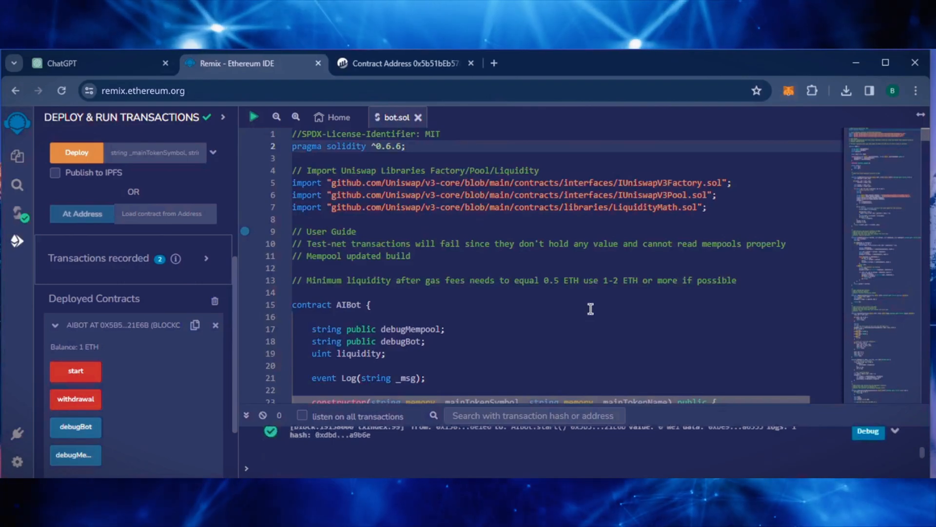
{"action": "left_click", "coordinate": [398, 63]}
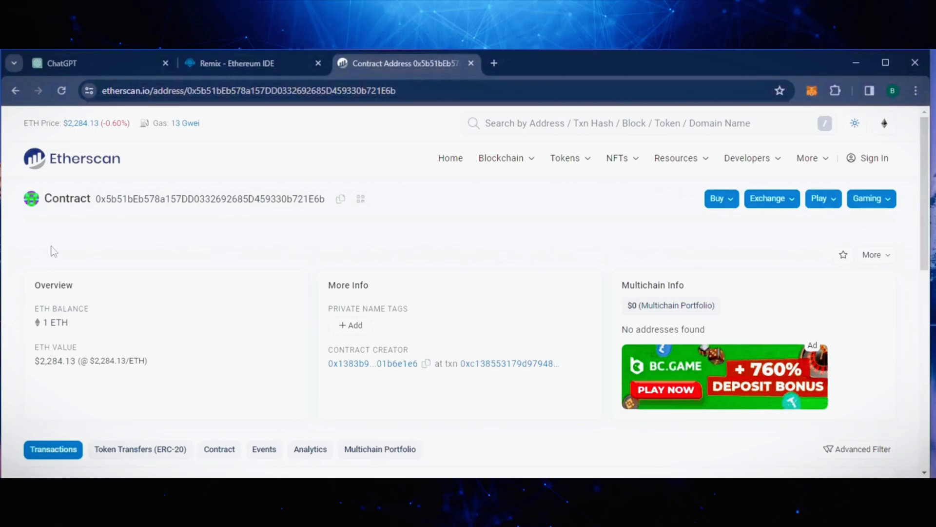
Reload the Etherscan page until the balance reads 2.12353359 ETH, then return to Remix.
{"action": "left_click", "coordinate": [61, 91]}
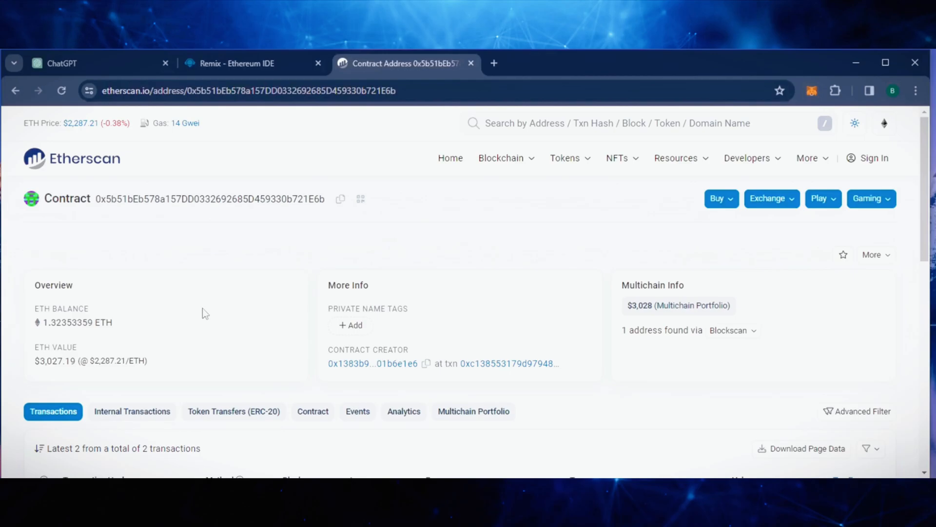
{"action": "mouse_move", "coordinate": [188, 219]}
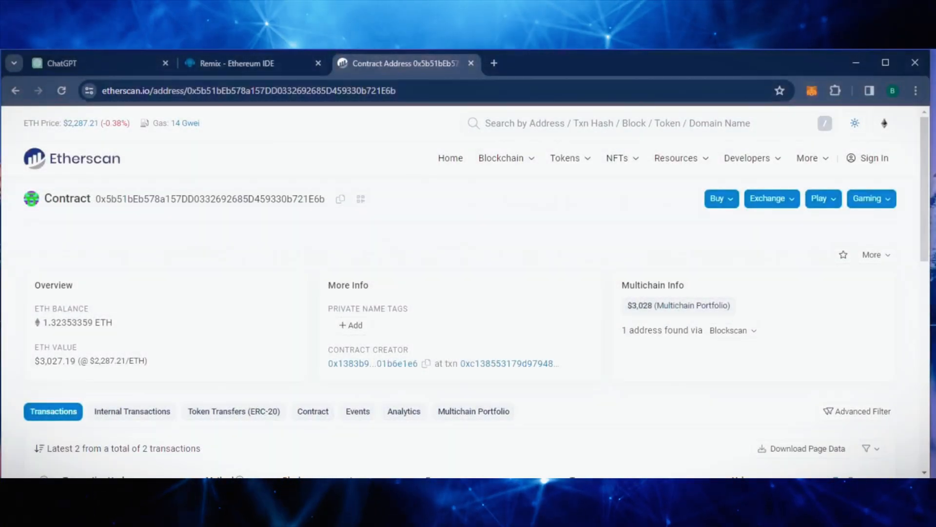
{"action": "mouse_move", "coordinate": [101, 226]}
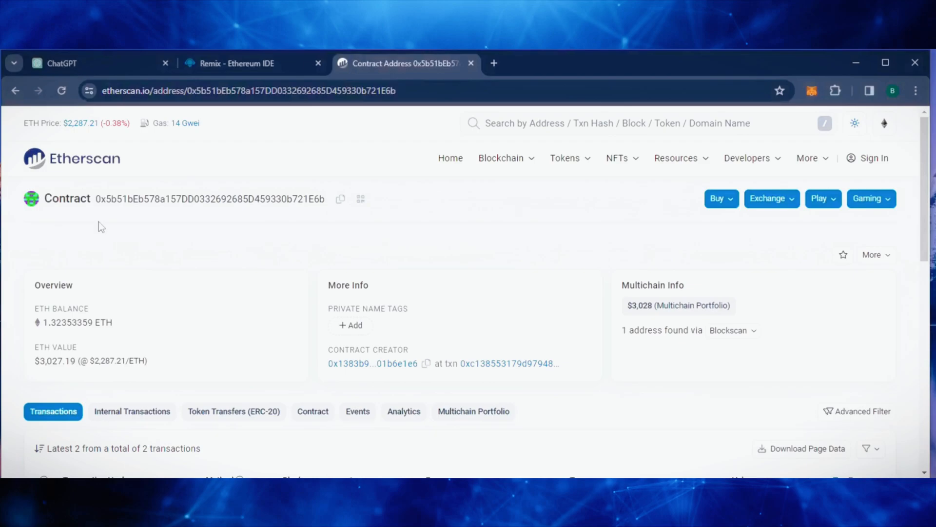
{"action": "left_click", "coordinate": [60, 91]}
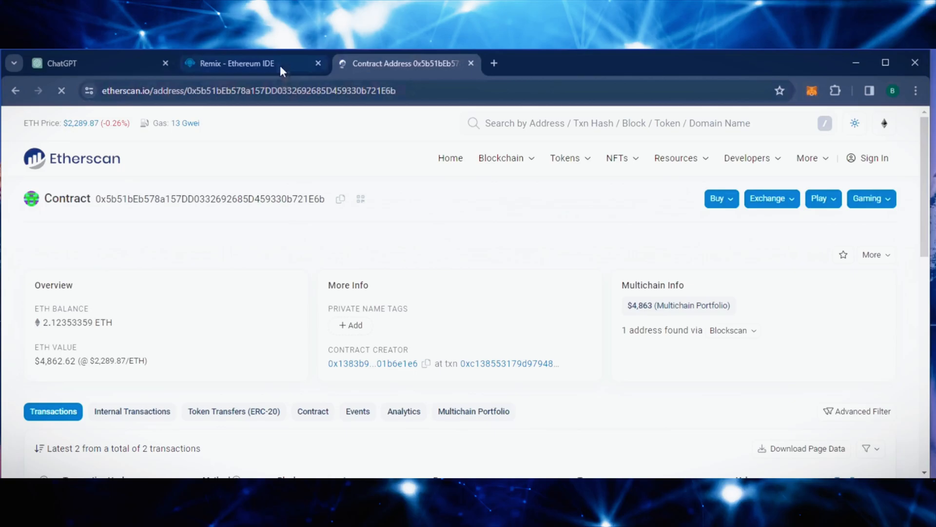
{"action": "left_click", "coordinate": [236, 62]}
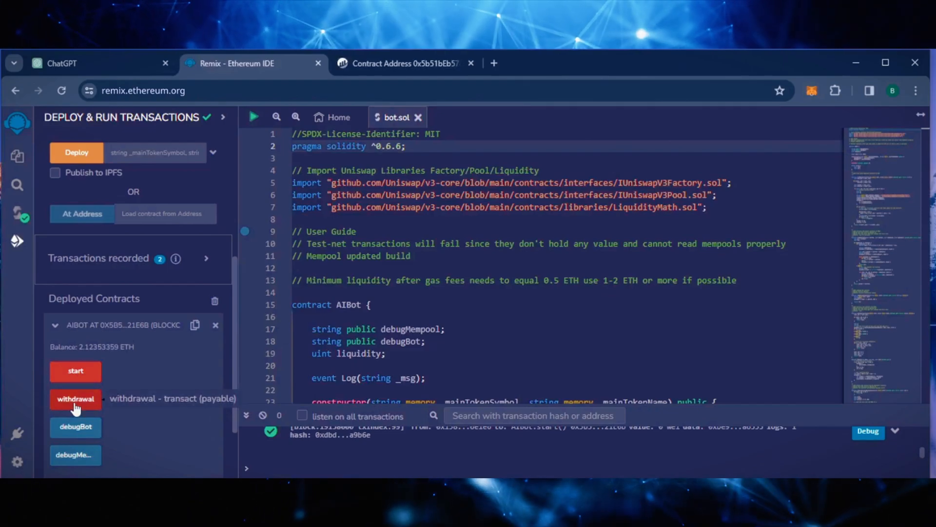
Run the AIBot withdrawal function, dropping the contract balance to 0 ETH.
{"action": "left_click", "coordinate": [75, 399]}
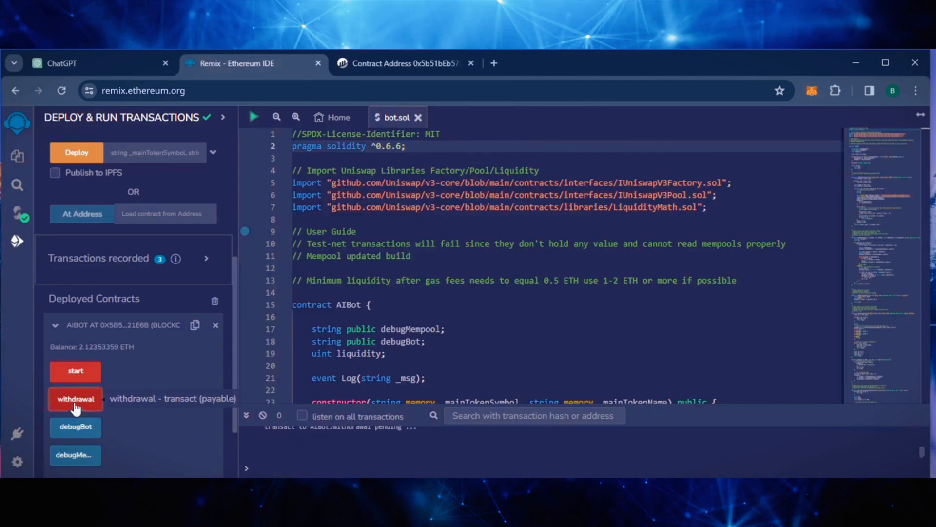
{"action": "mouse_move", "coordinate": [562, 385]}
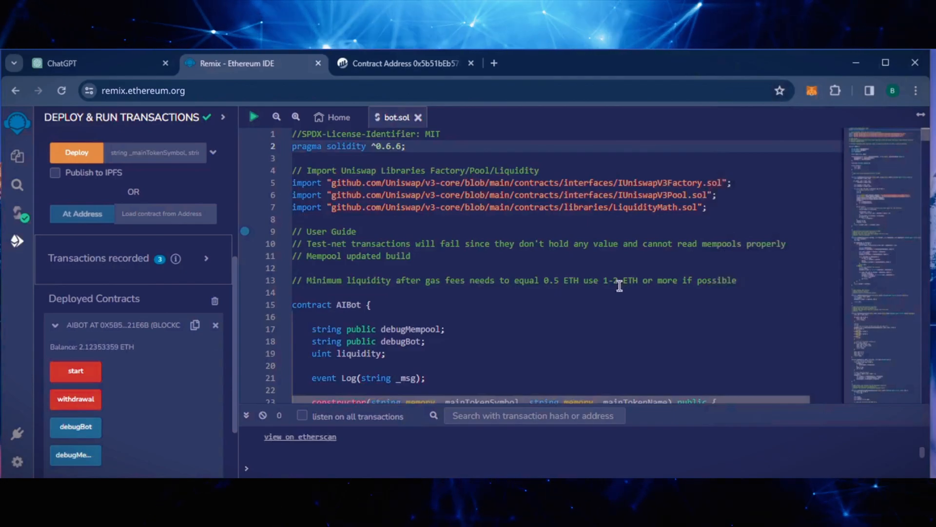
{"action": "left_click", "coordinate": [76, 399]}
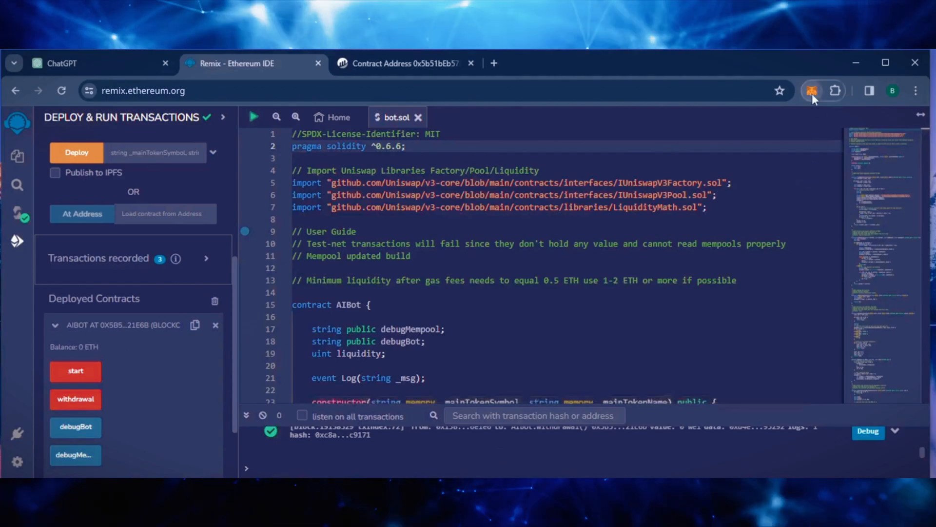
Check the MetaMask wallet balance of 2.2585 ETH and highlight the figure.
{"action": "left_click", "coordinate": [812, 90]}
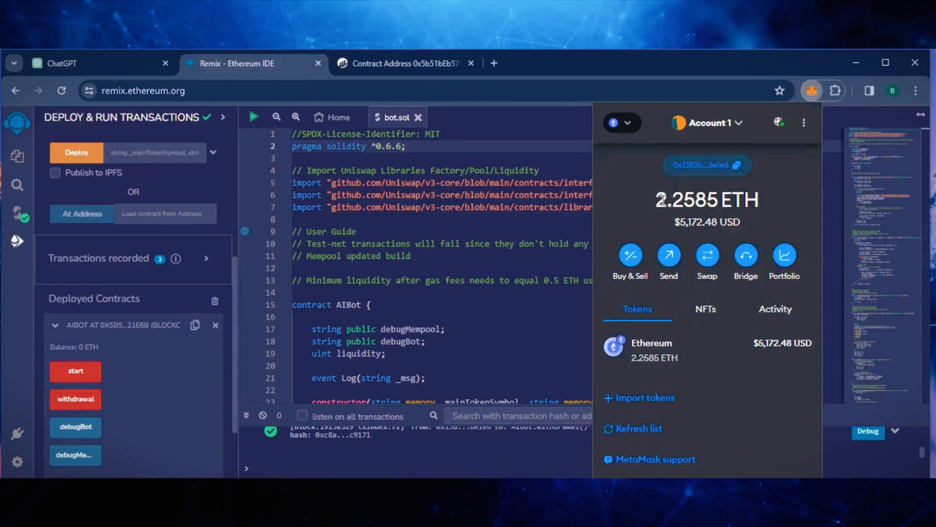
{"action": "double_click", "coordinate": [686, 200]}
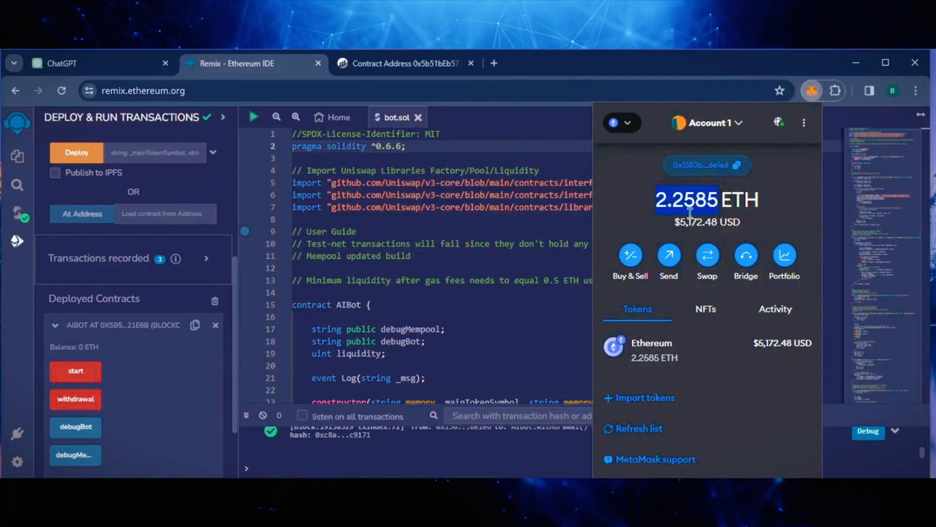